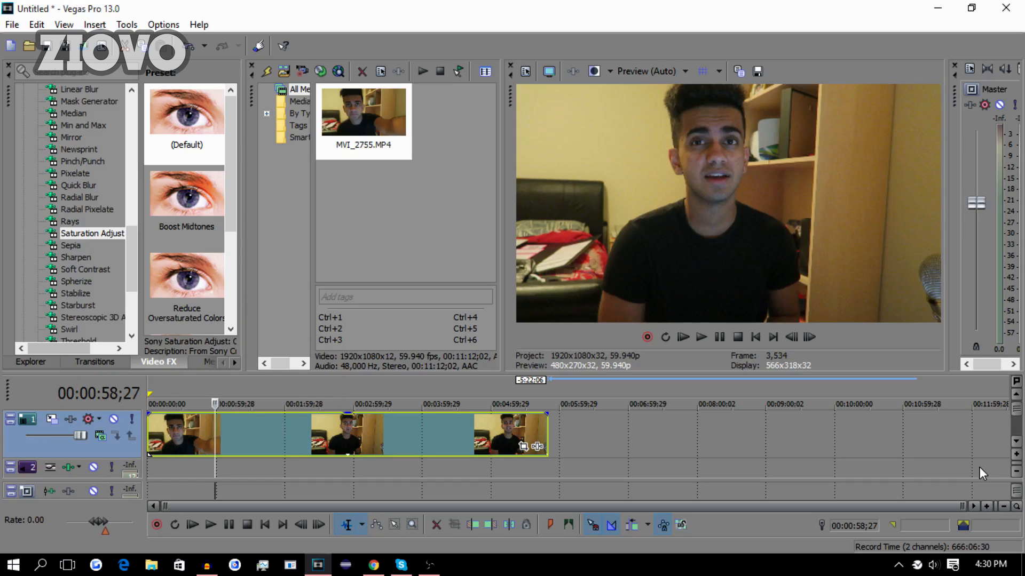
mouse_move(977, 454)
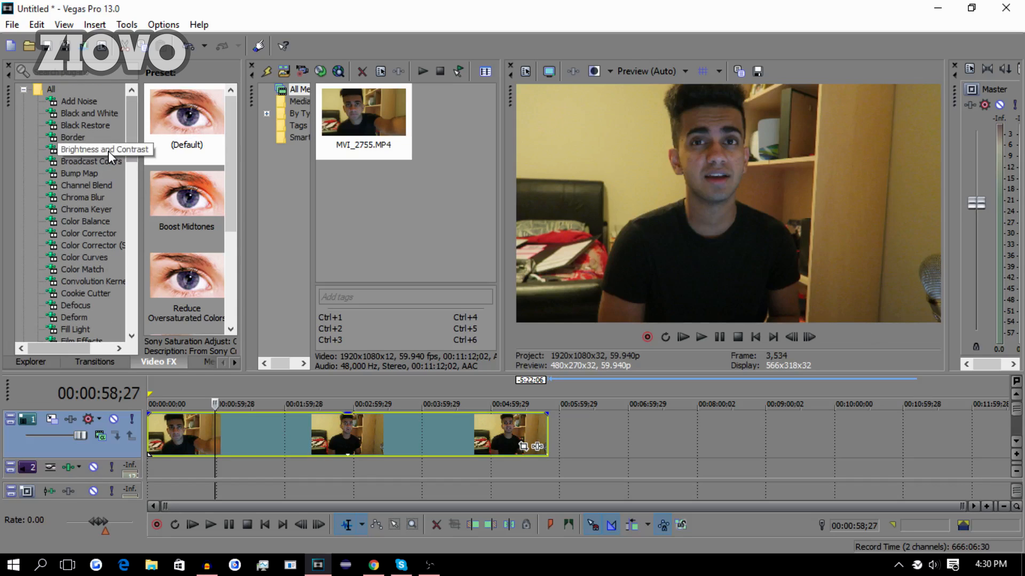
- Pick Brightness and Contrast in Video FX and apply it to the webcam clip's track 1
click(103, 148)
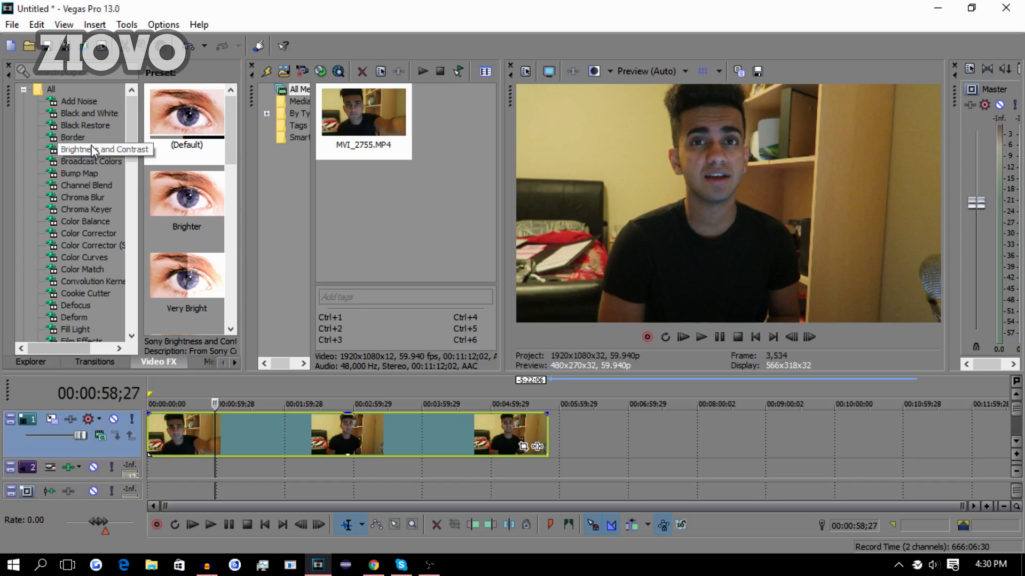
click(91, 148)
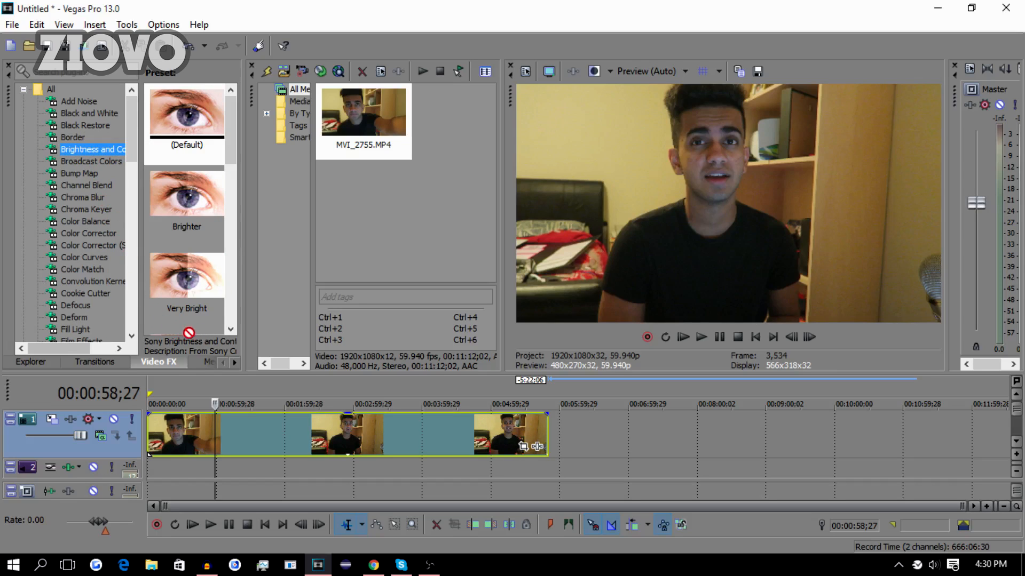
mouse_move(255, 404)
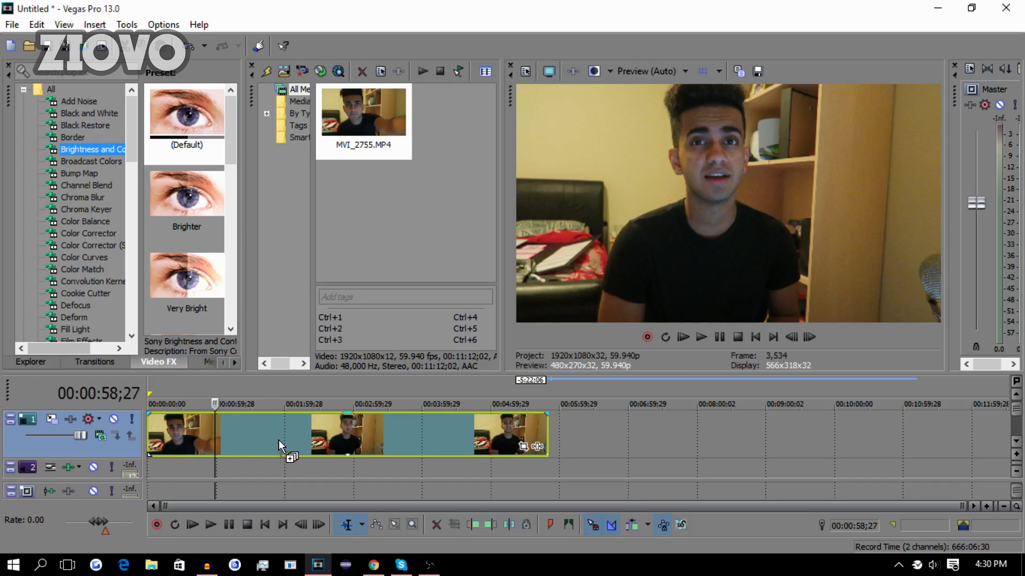
mouse_move(337, 449)
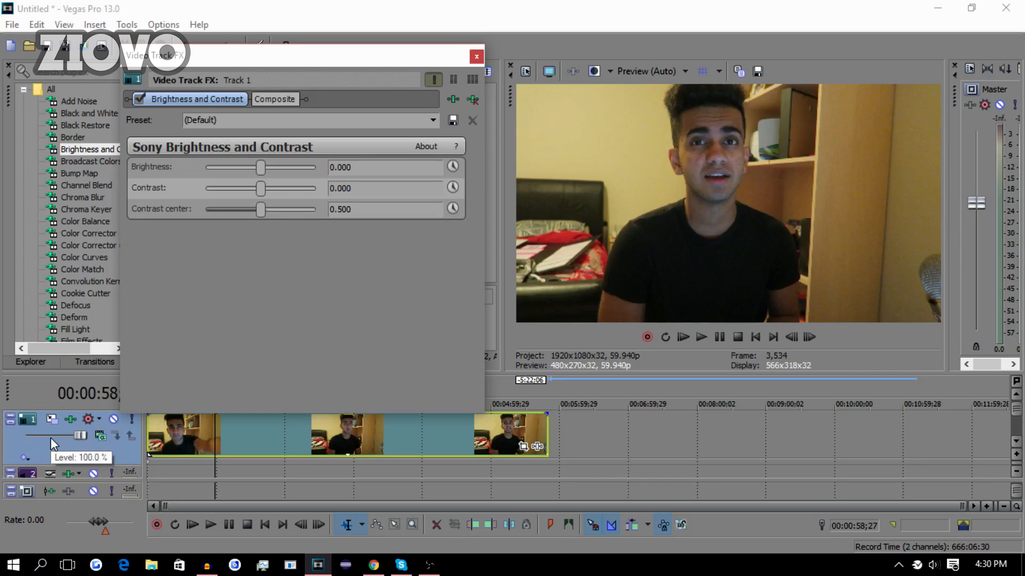
mouse_move(188, 284)
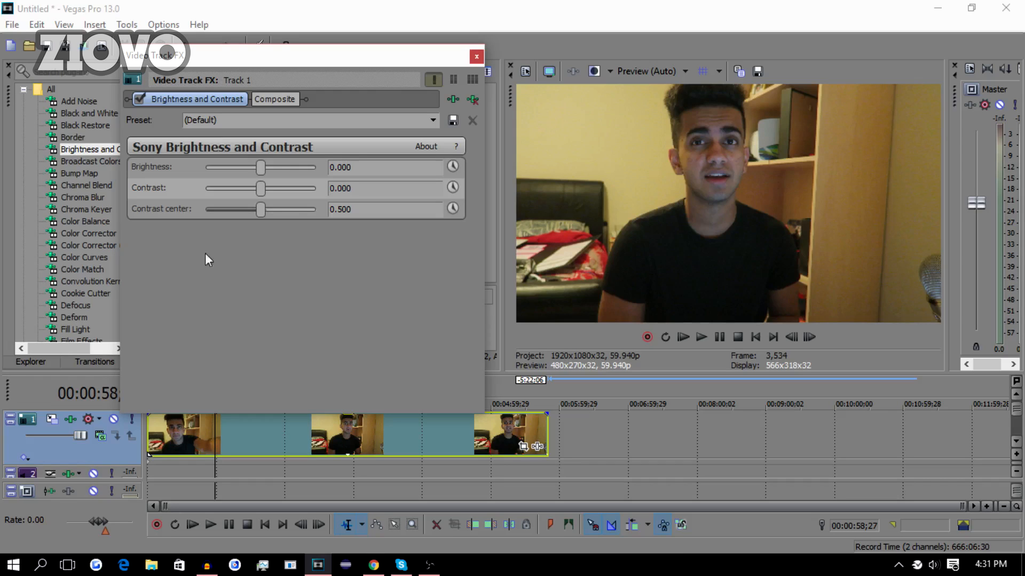
mouse_move(271, 203)
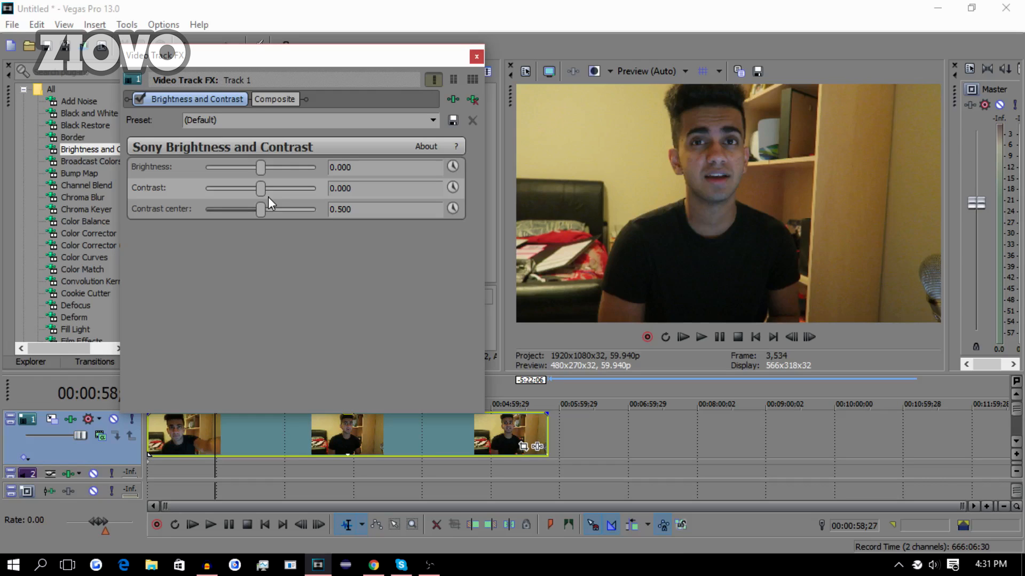
mouse_move(267, 181)
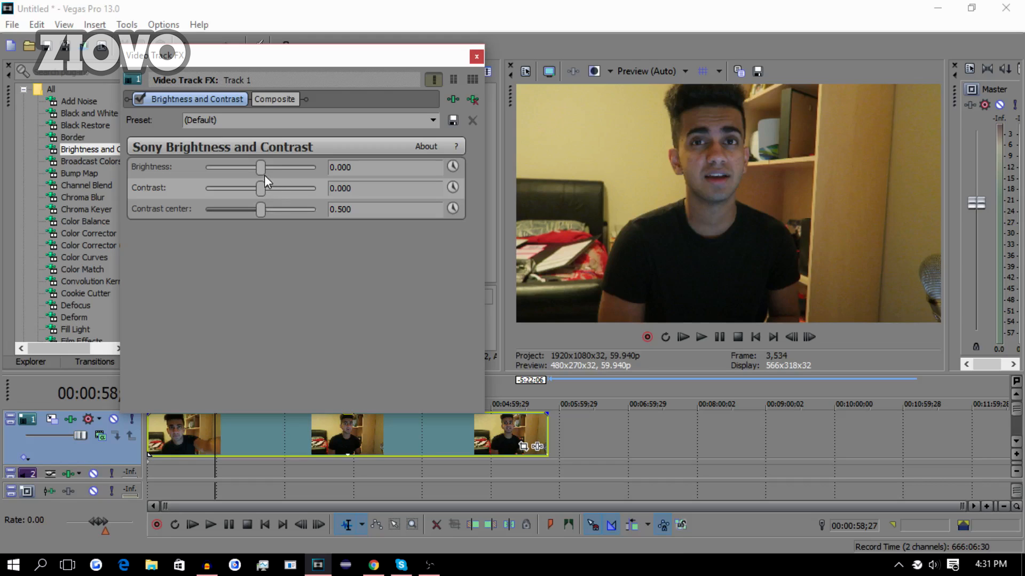
mouse_move(262, 175)
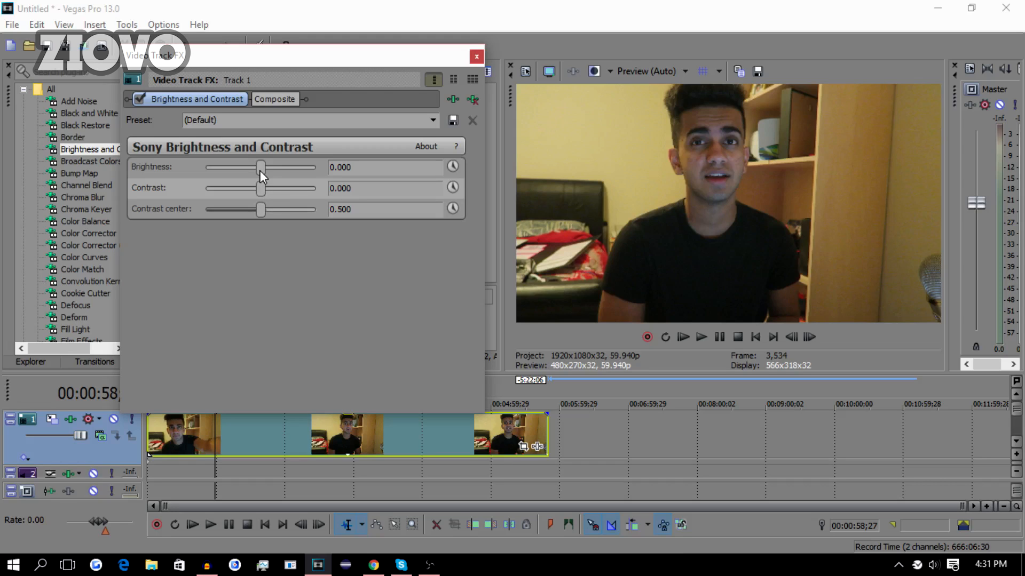
- Set Brightness to -0.048 and Contrast to 0.061, then close the Video Track FX window
drag(262, 167, 259, 167)
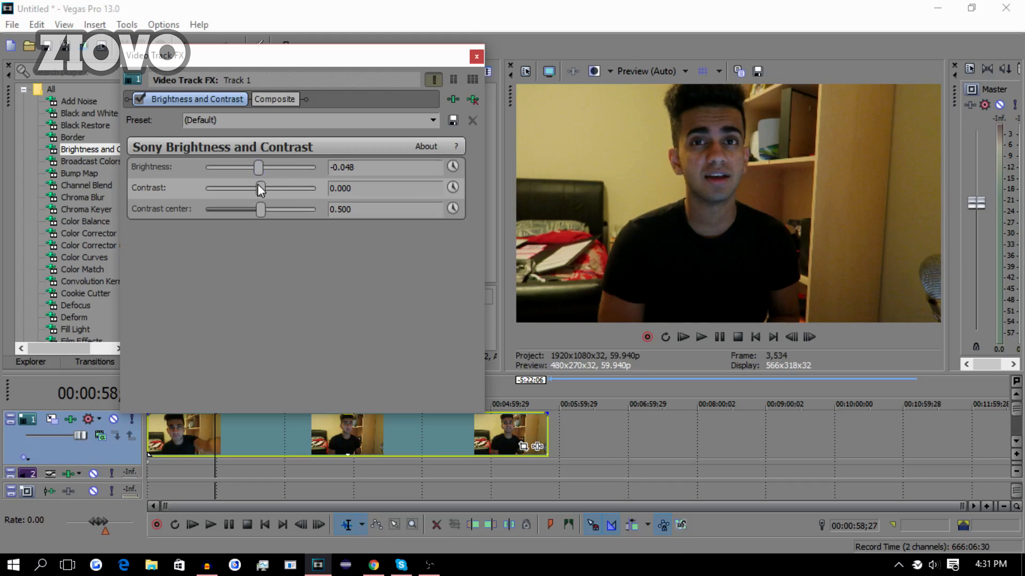
drag(259, 188, 263, 188)
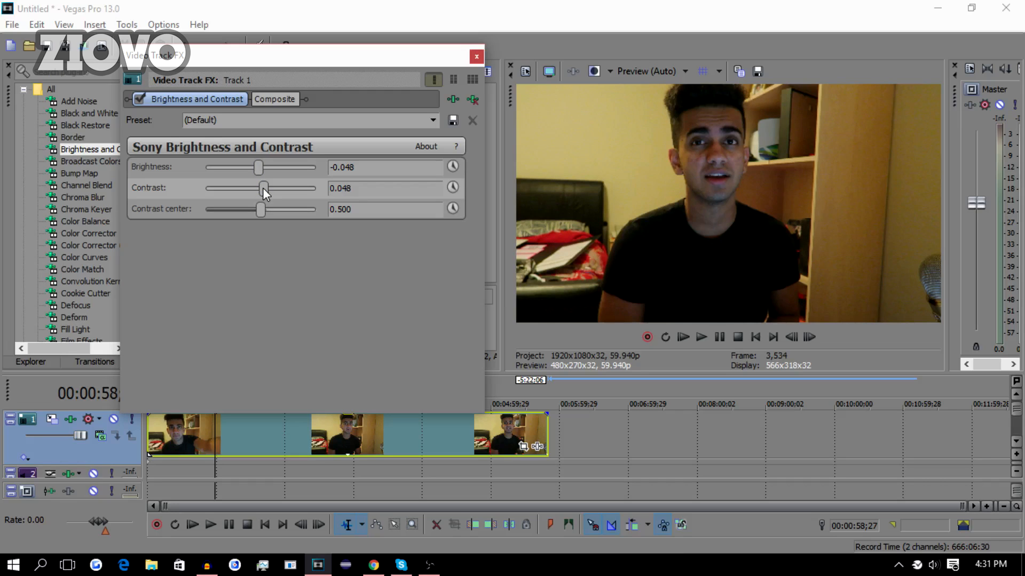
drag(263, 188, 264, 188)
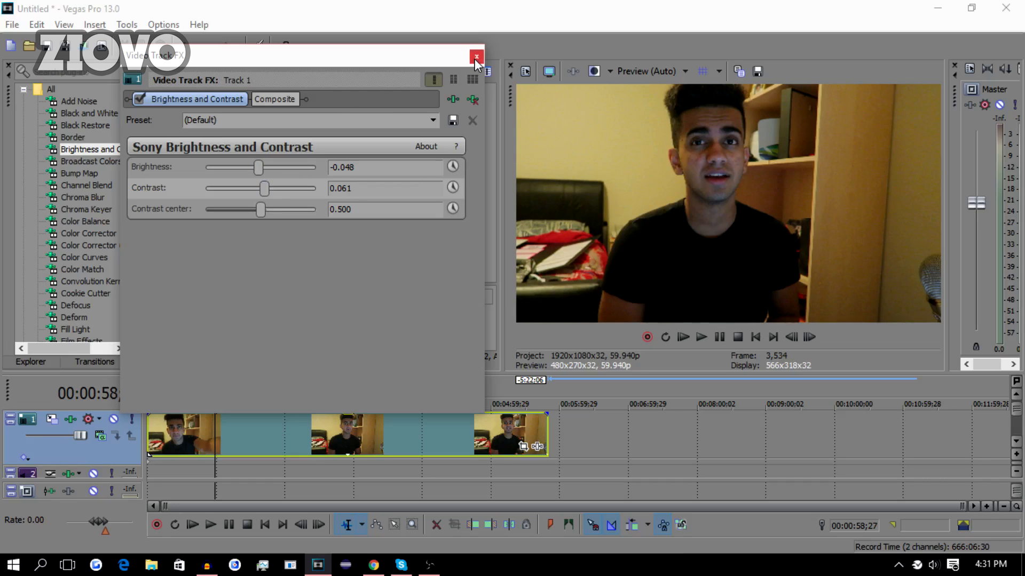
click(476, 57)
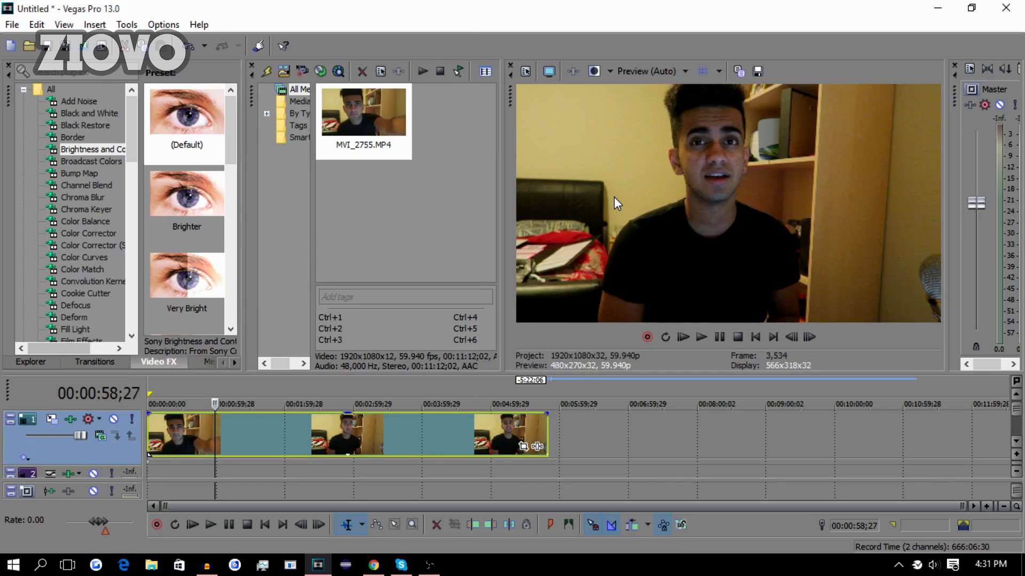
mouse_move(778, 203)
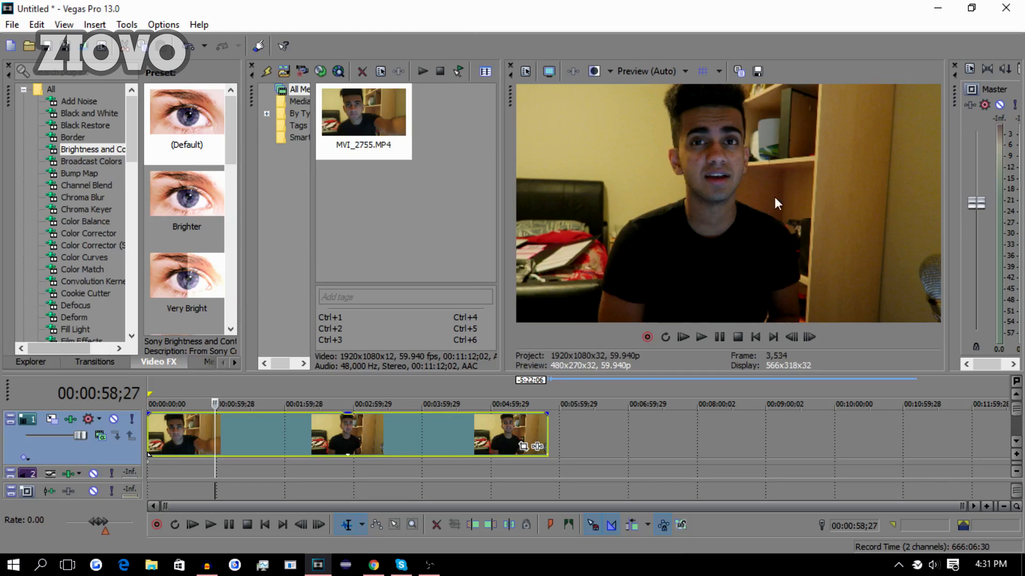
mouse_move(687, 236)
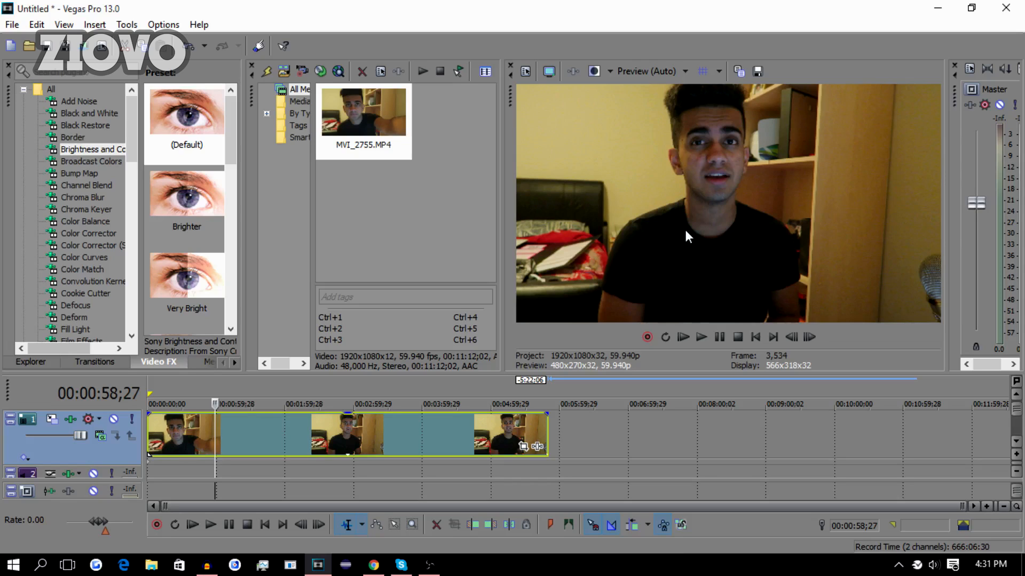
mouse_move(685, 233)
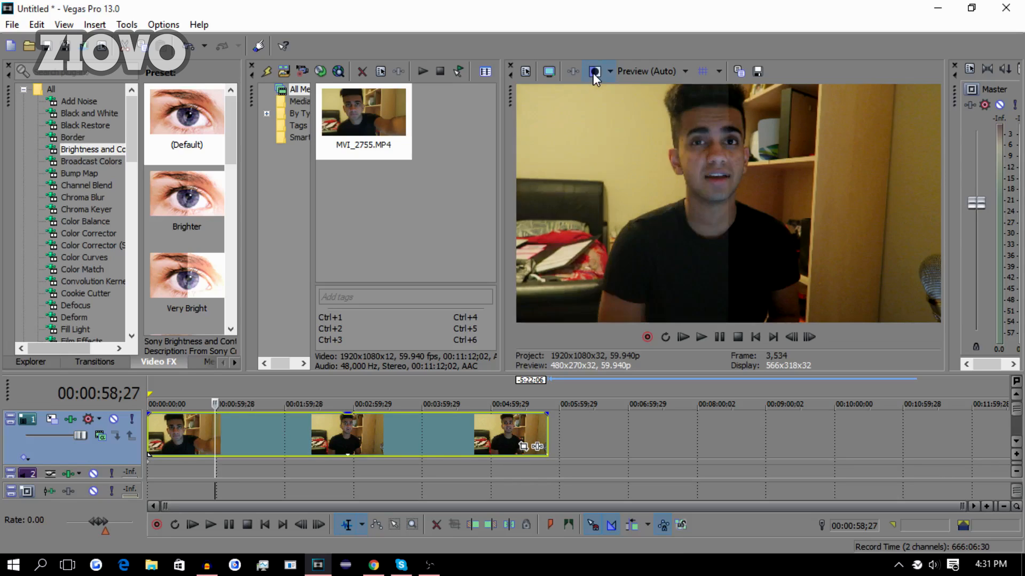
mouse_move(679, 198)
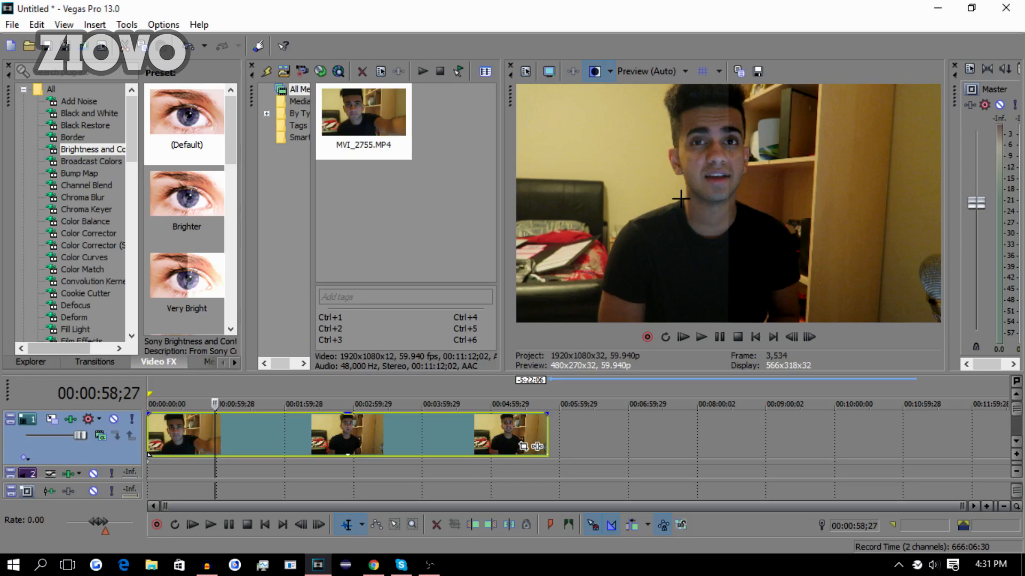
mouse_move(673, 108)
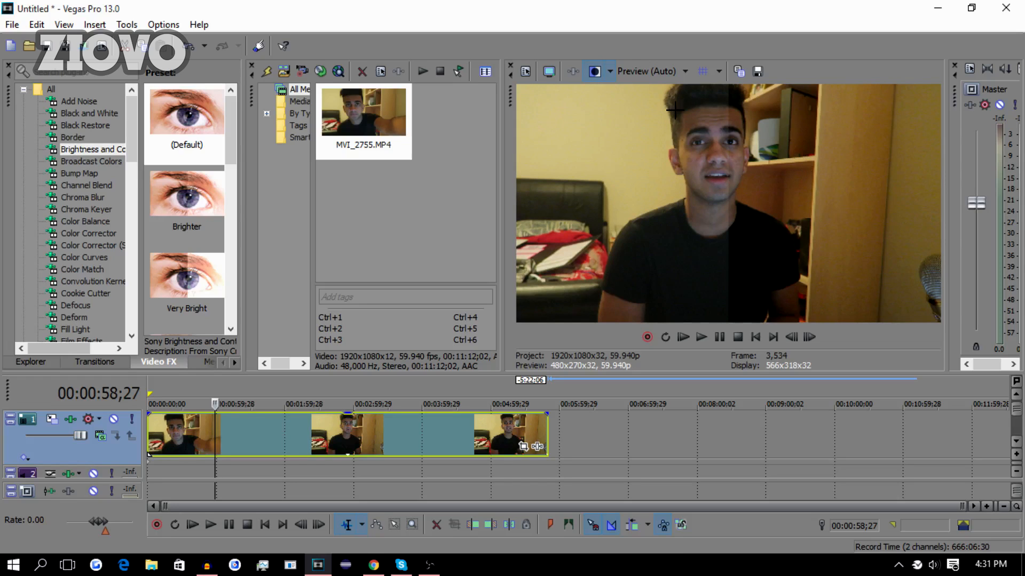
mouse_move(594, 72)
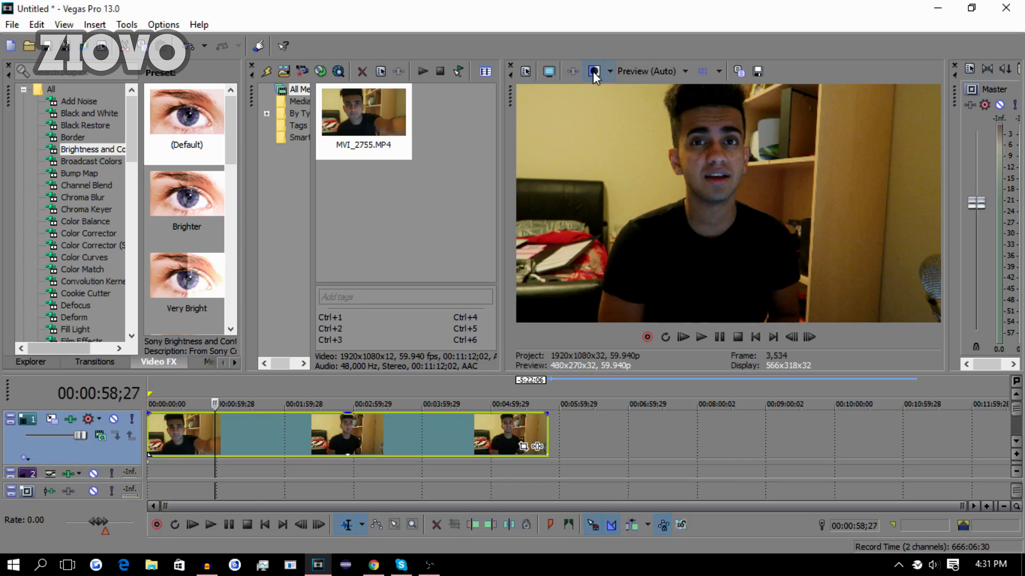
- Turn off the Split-Screen View so the preview shows the full effected frame
click(593, 71)
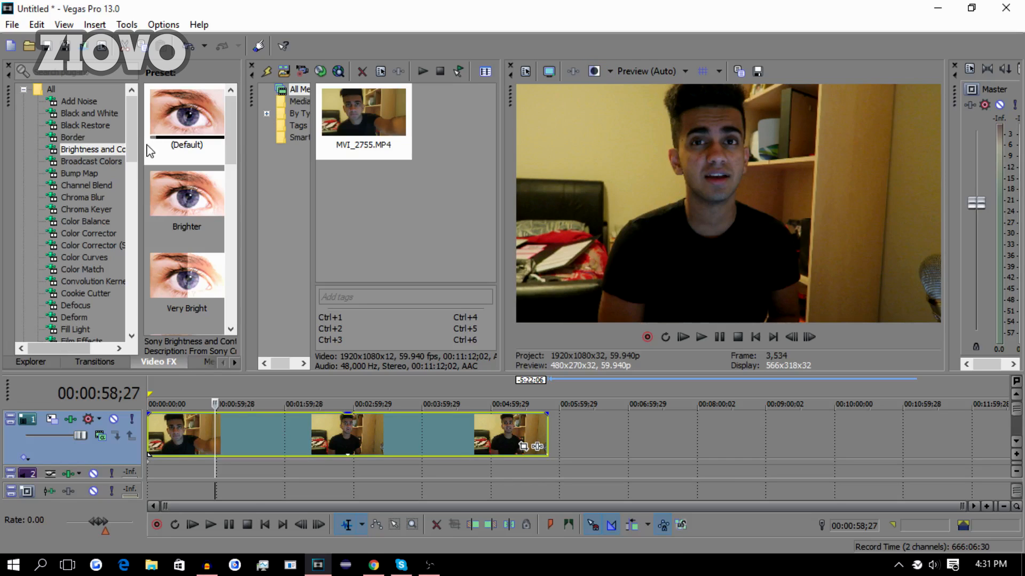
- Apply Color Curves to track 1, bend the RGB curve into a gentle S, and close settings
click(83, 256)
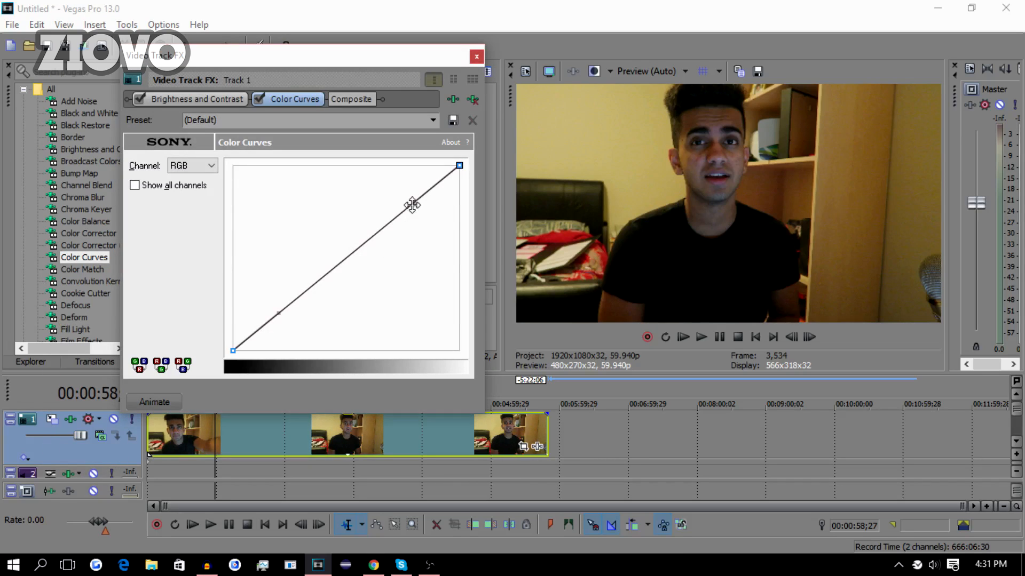
drag(411, 204, 406, 180)
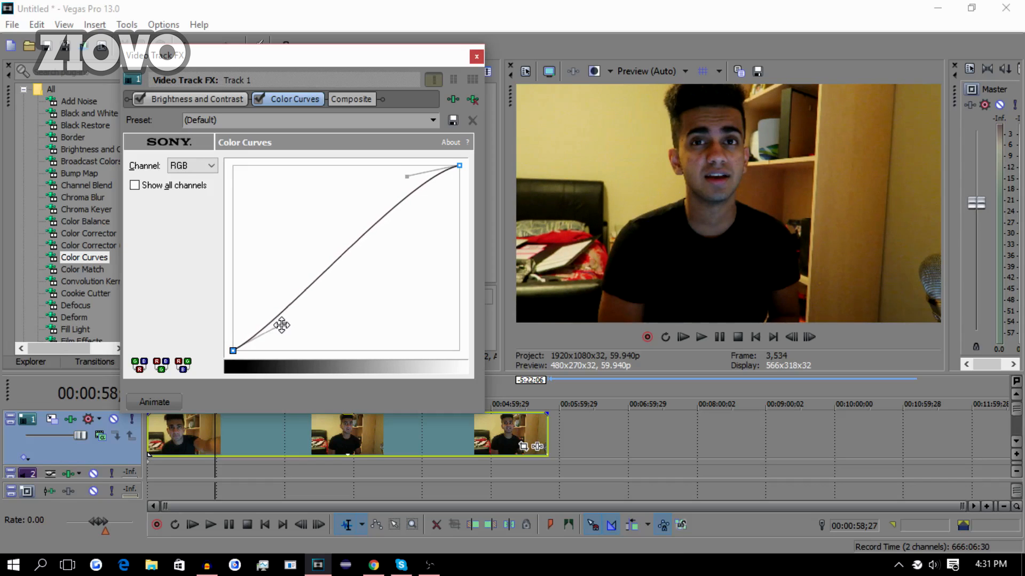
click(477, 56)
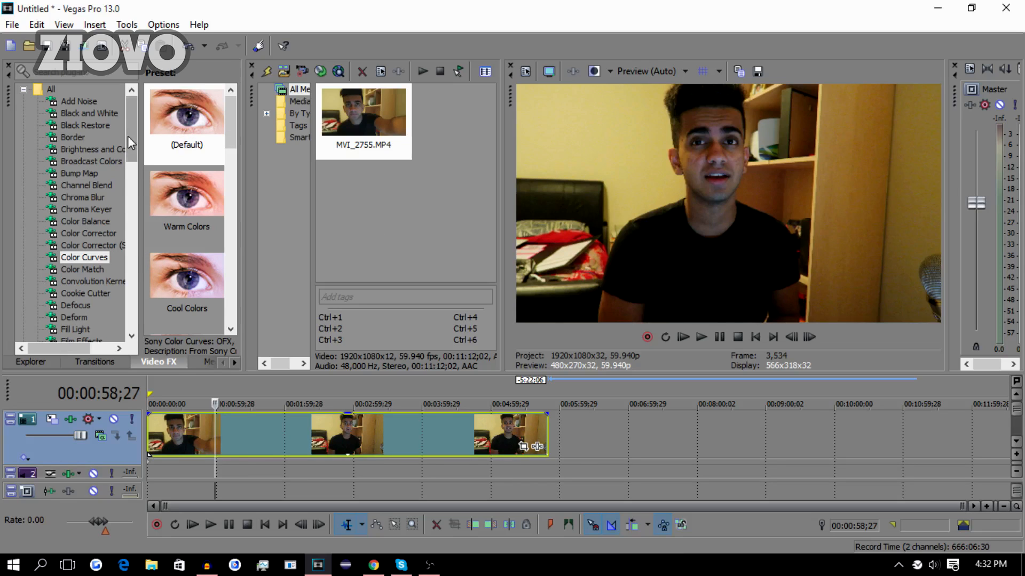
- Set Saturation Adjust Low to 0.184 and High to 0.007, and add a default Sharpen effect
scroll(down, 3)
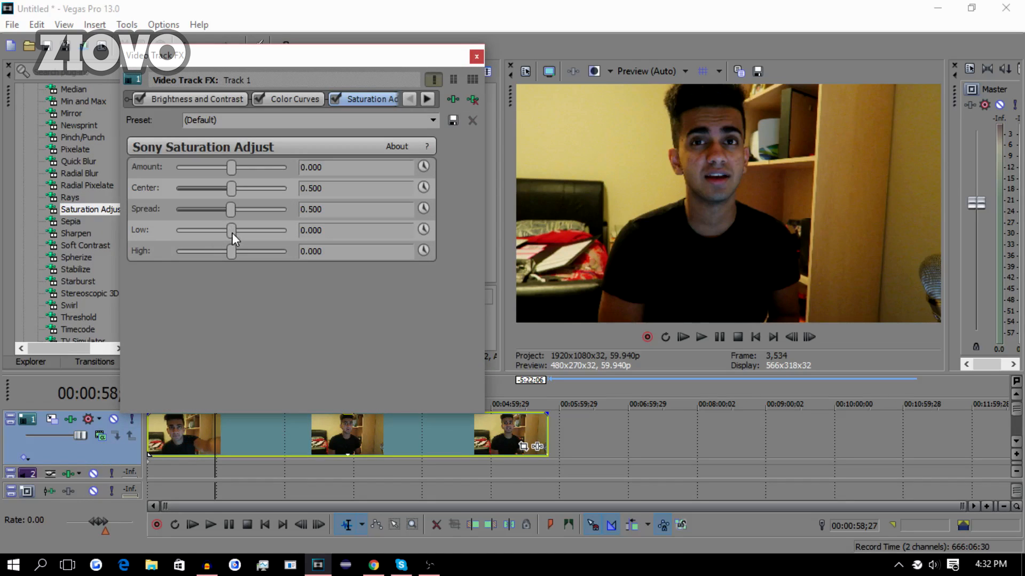
drag(231, 230, 244, 230)
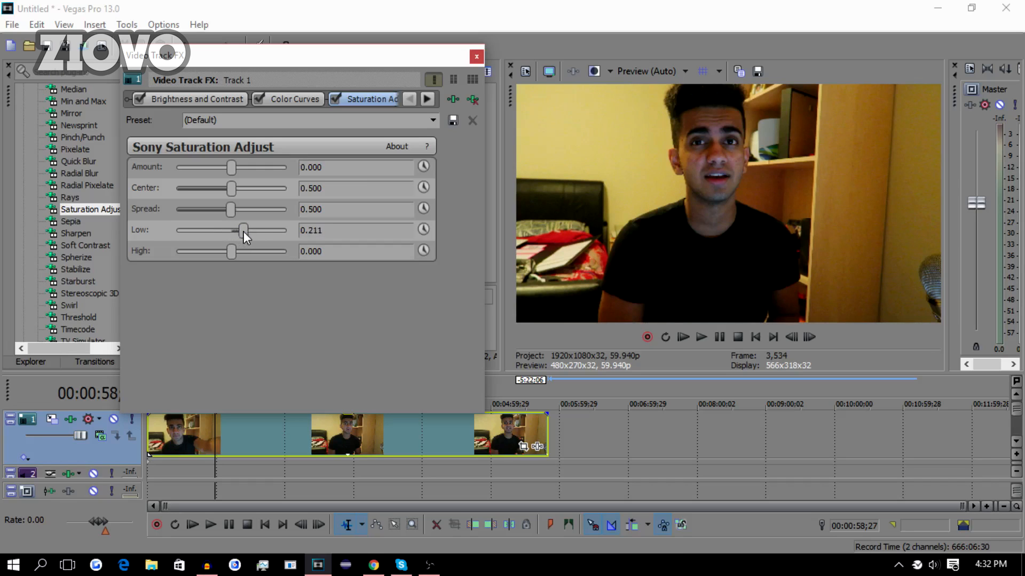
drag(244, 230, 247, 230)
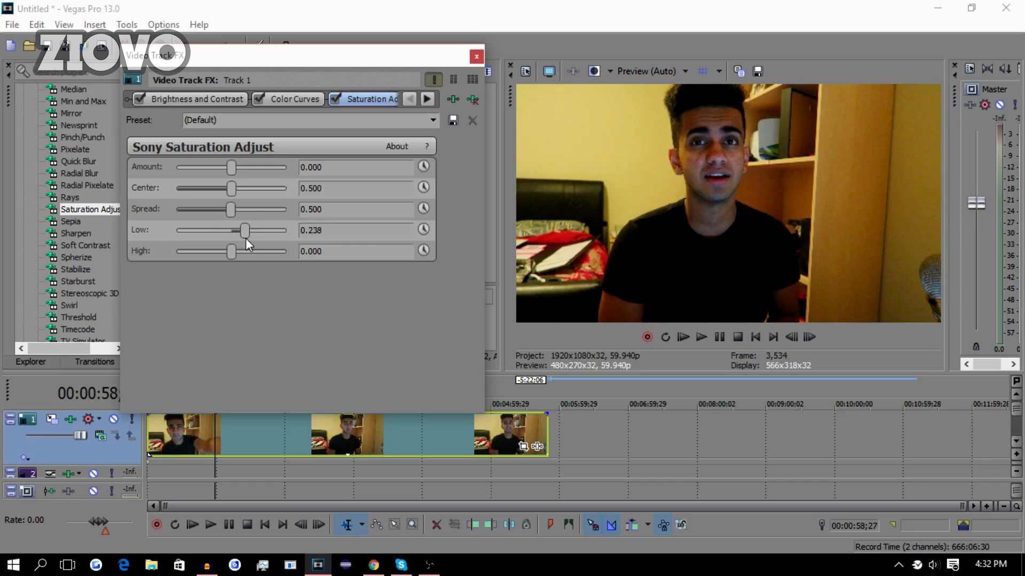
drag(245, 230, 238, 230)
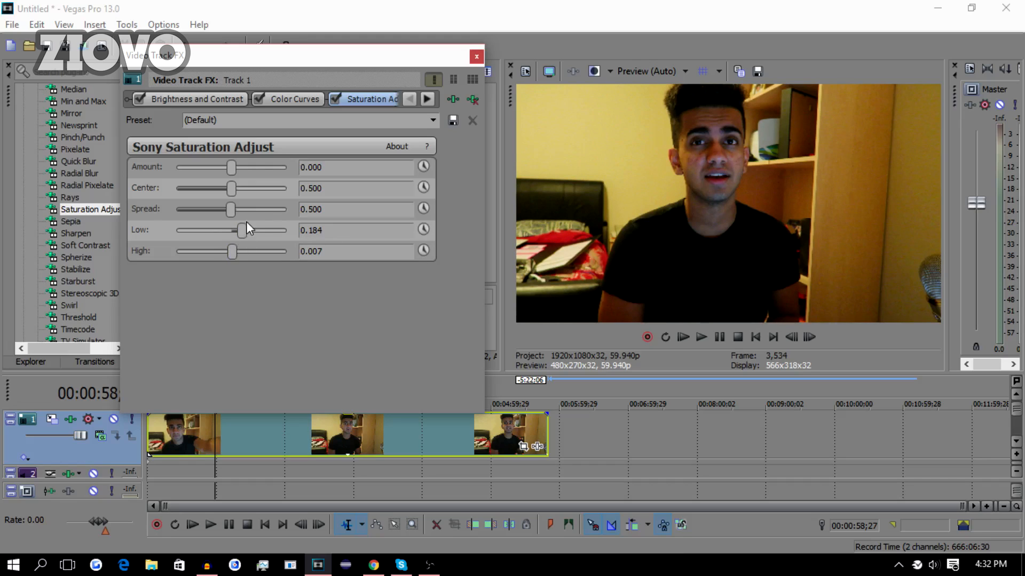
click(427, 99)
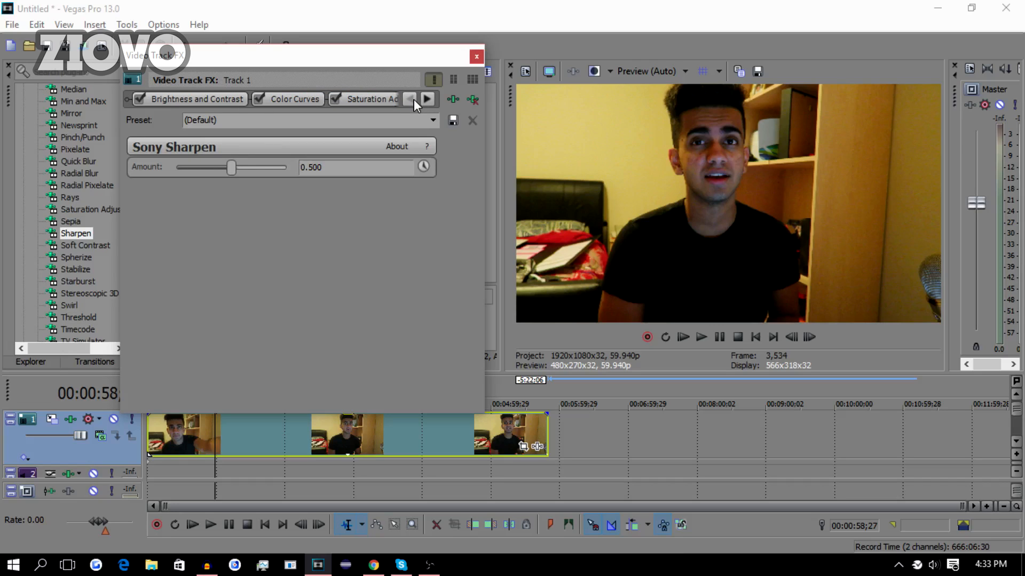
- Step through the four chained effects, including Brightness and Contrast, then close Video Track FX
click(193, 98)
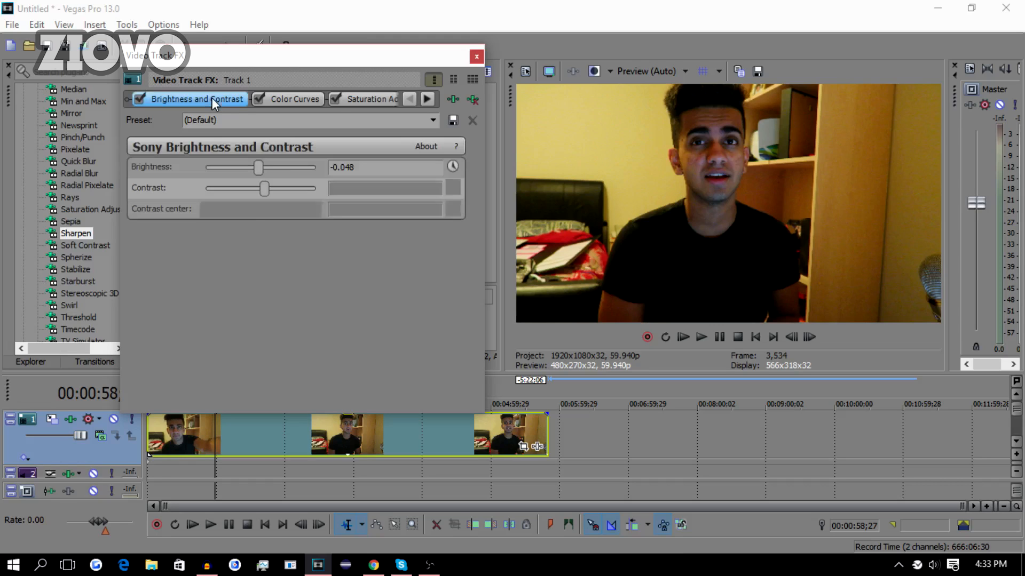
click(267, 99)
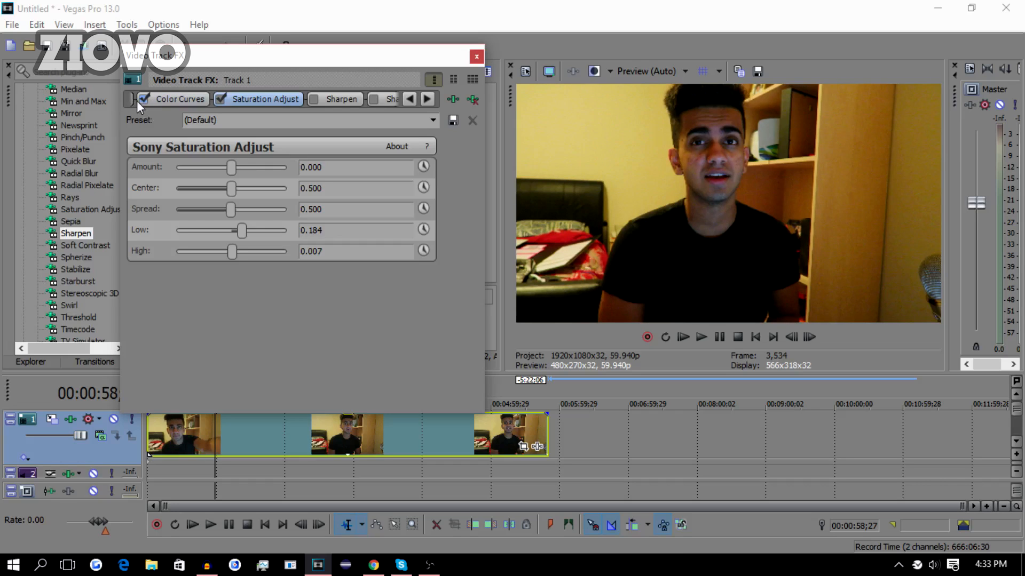
click(410, 99)
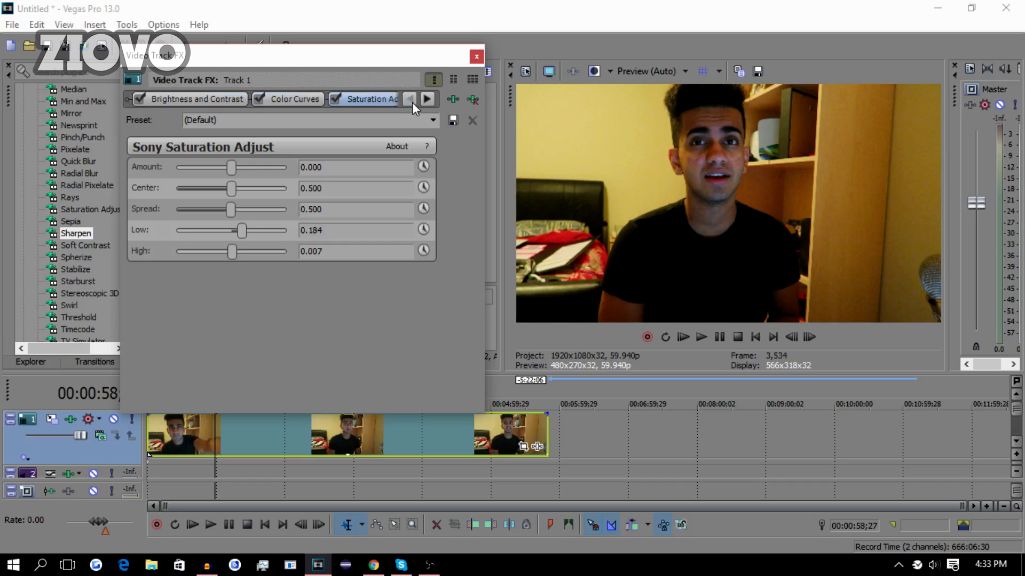
mouse_move(140, 100)
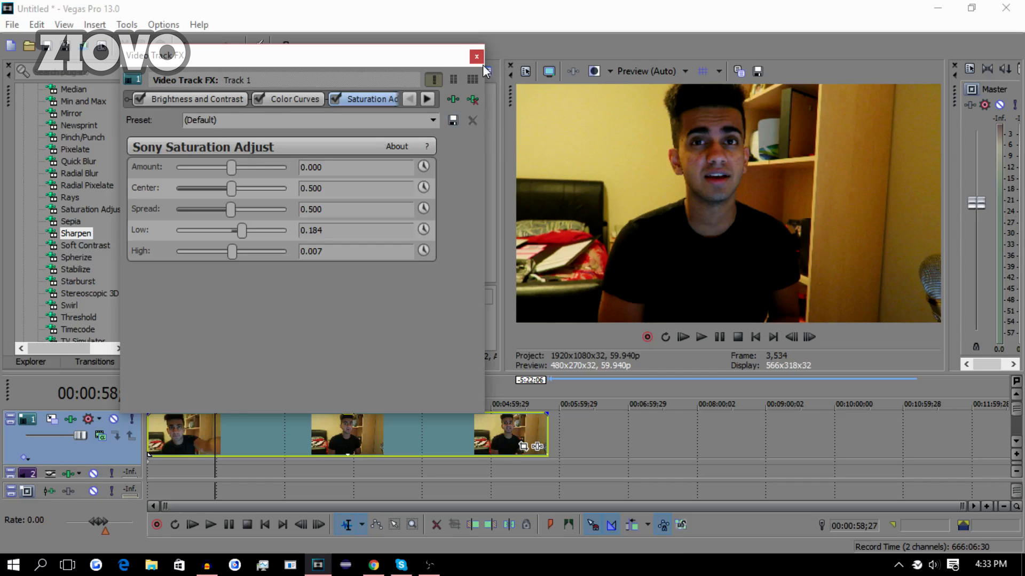
click(476, 56)
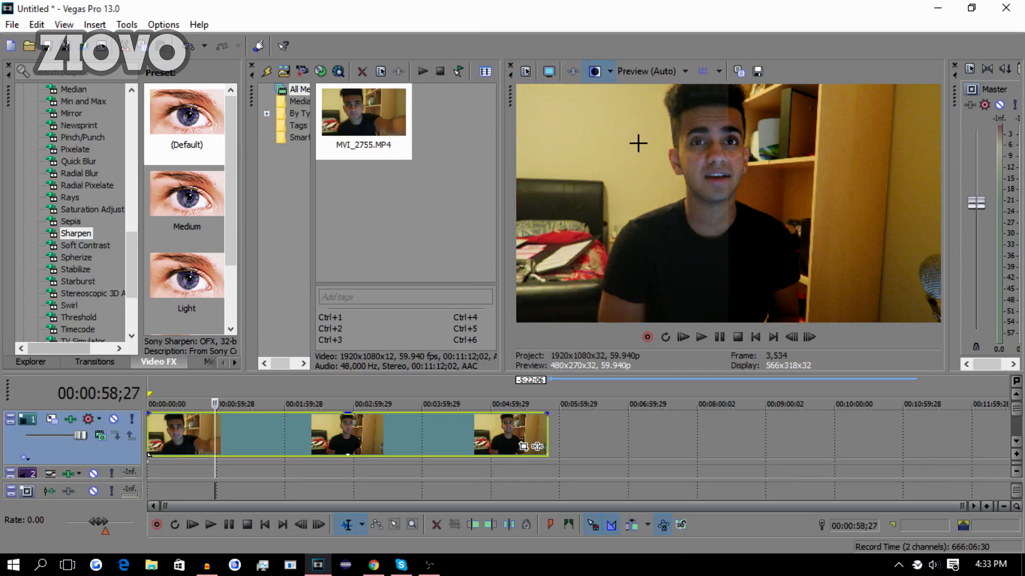